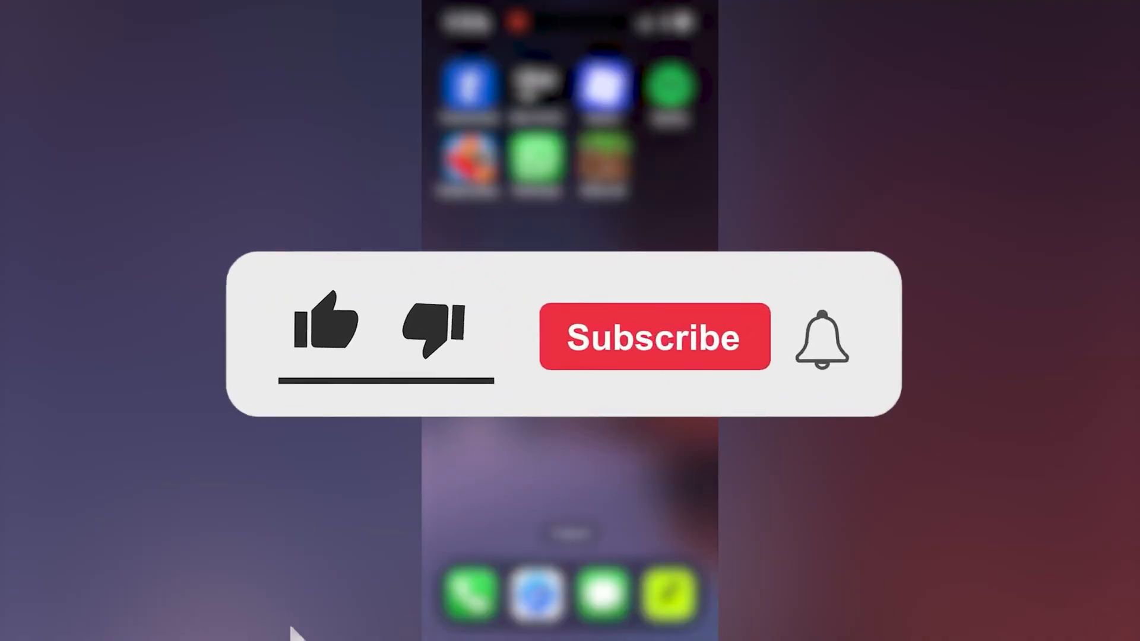
Check the chat backup details showing the Jul 13, 2023 iCloud backup of 2.8 MB, then return to the home screen.
left_click(653, 336)
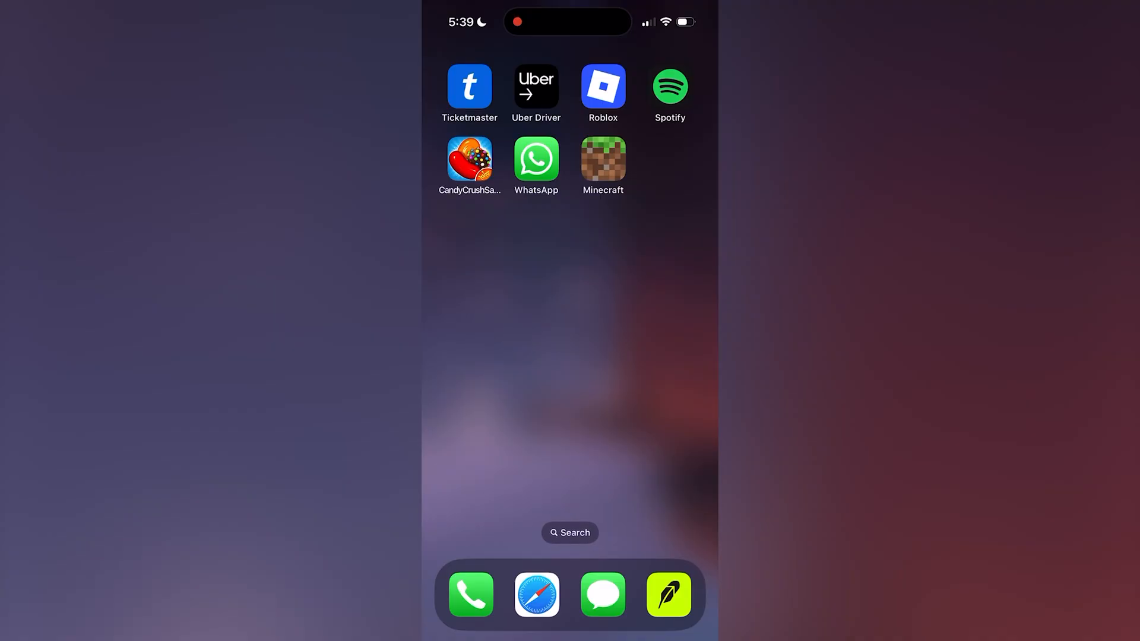
left_click(536, 159)
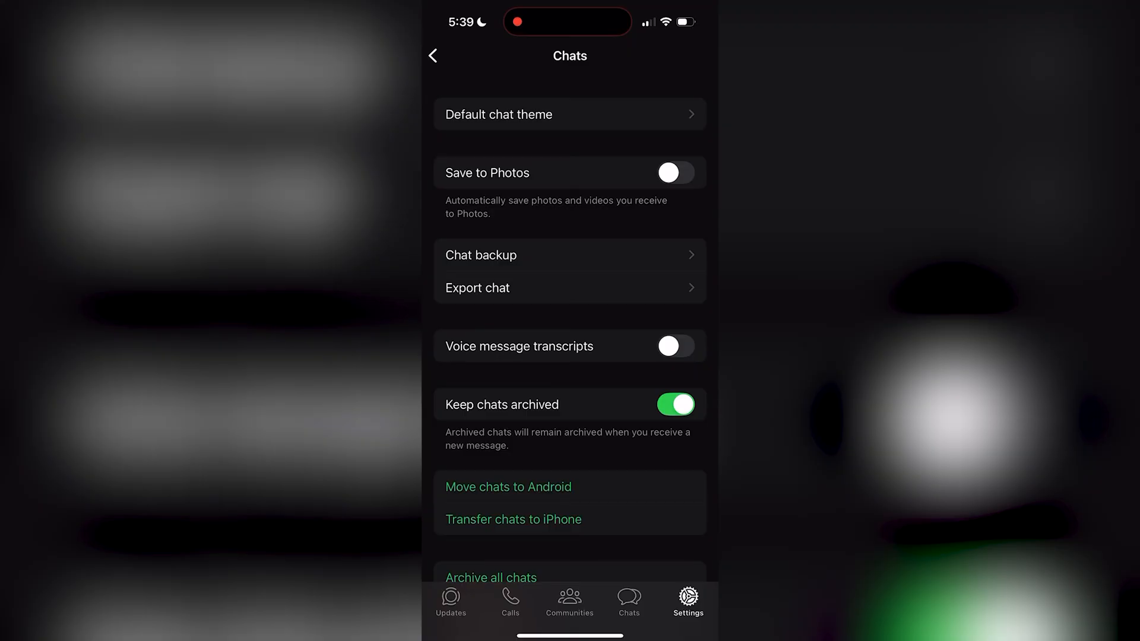
left_click(433, 56)
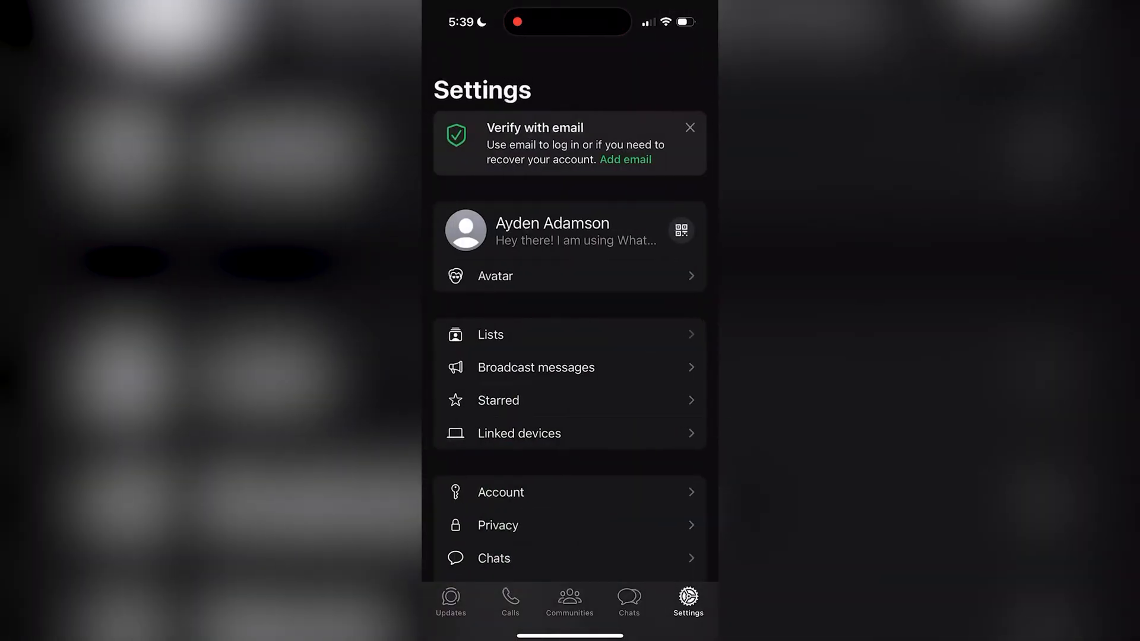
left_click(493, 558)
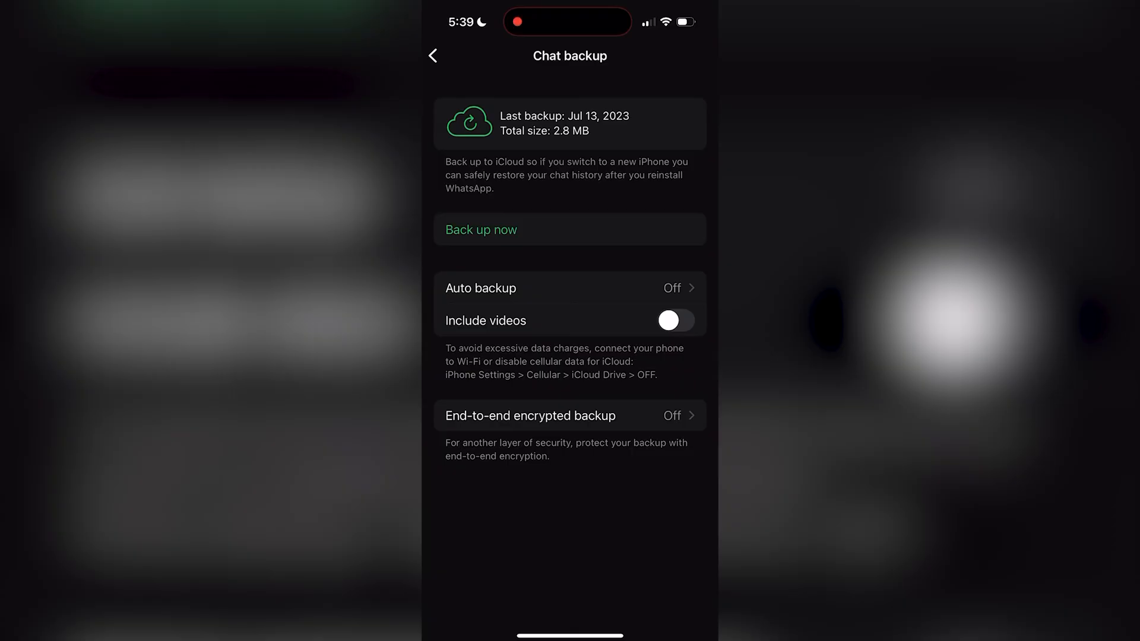
left_click(536, 160)
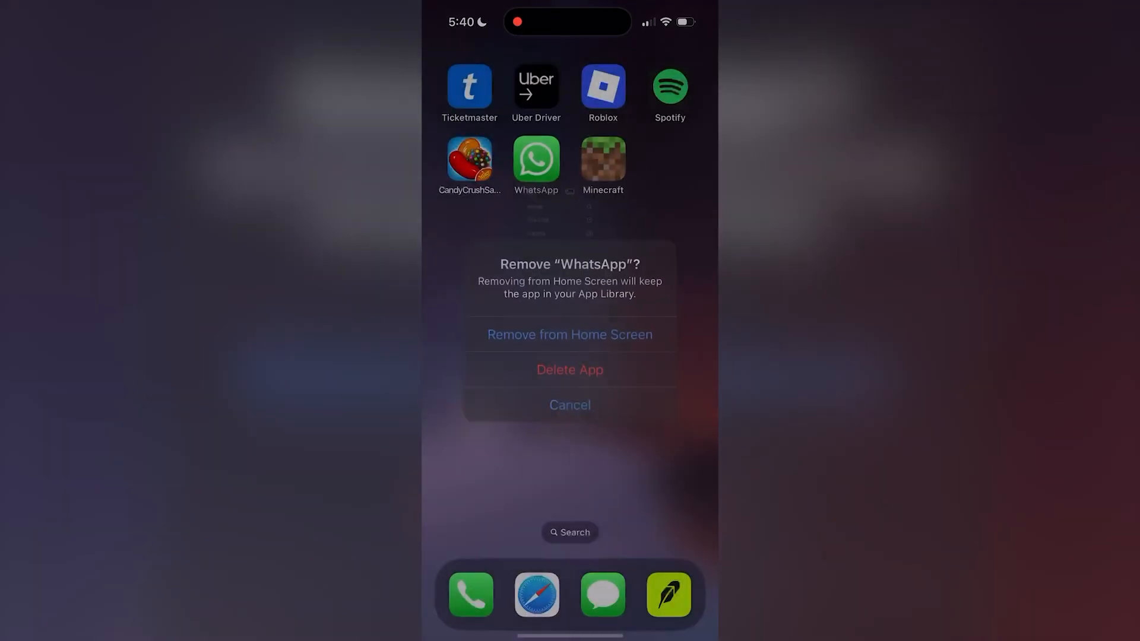
Remove WhatsApp from the home screen and confirm deleting the app with its data.
left_click(569, 405)
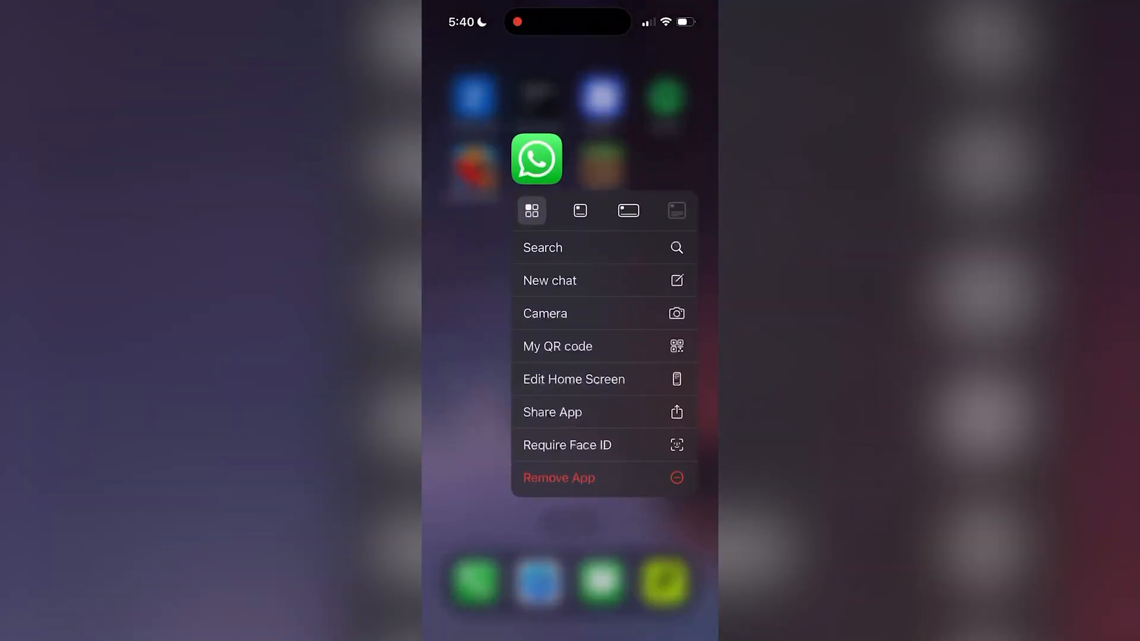
left_click(559, 477)
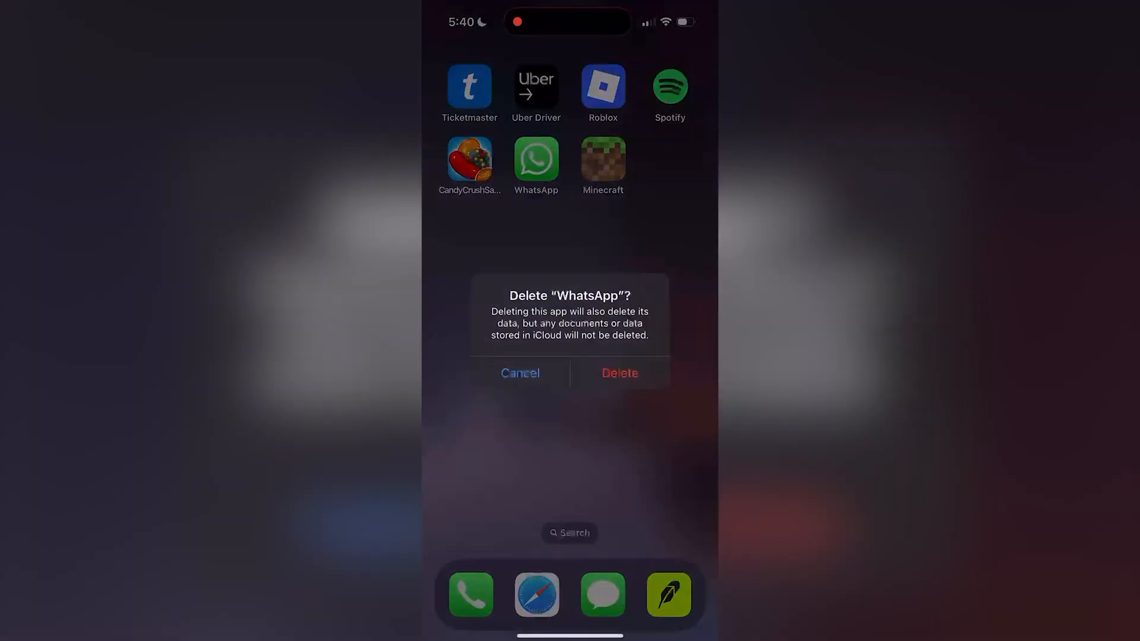
left_click(619, 373)
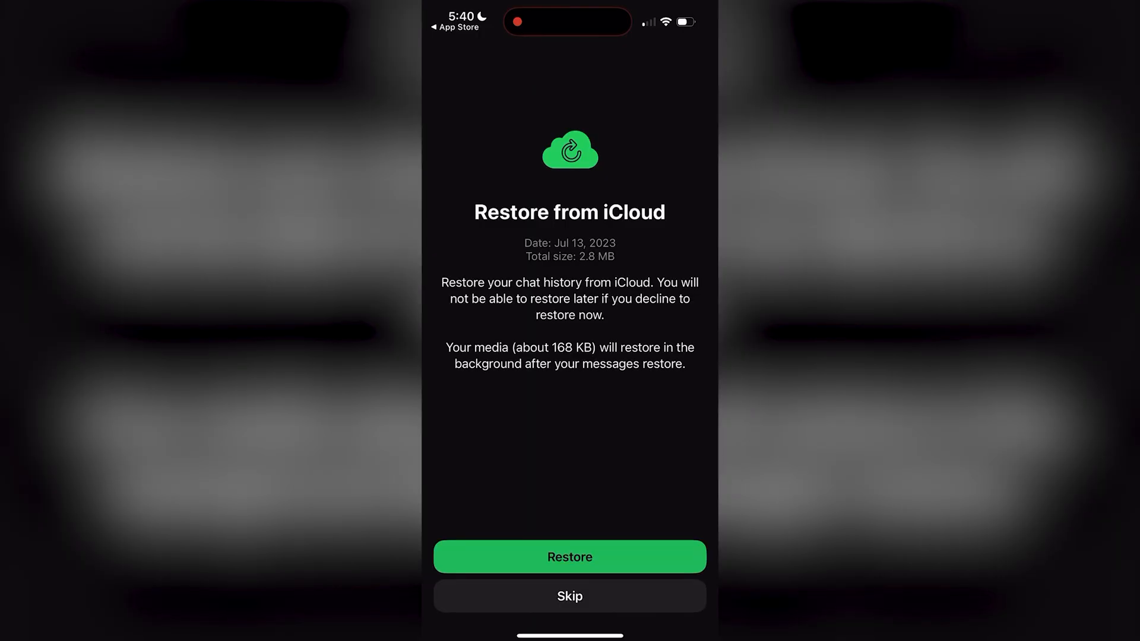
Restore chat history from the Jul 13, 2023 iCloud backup and let WhatsApp proceed with contacts access.
left_click(569, 556)
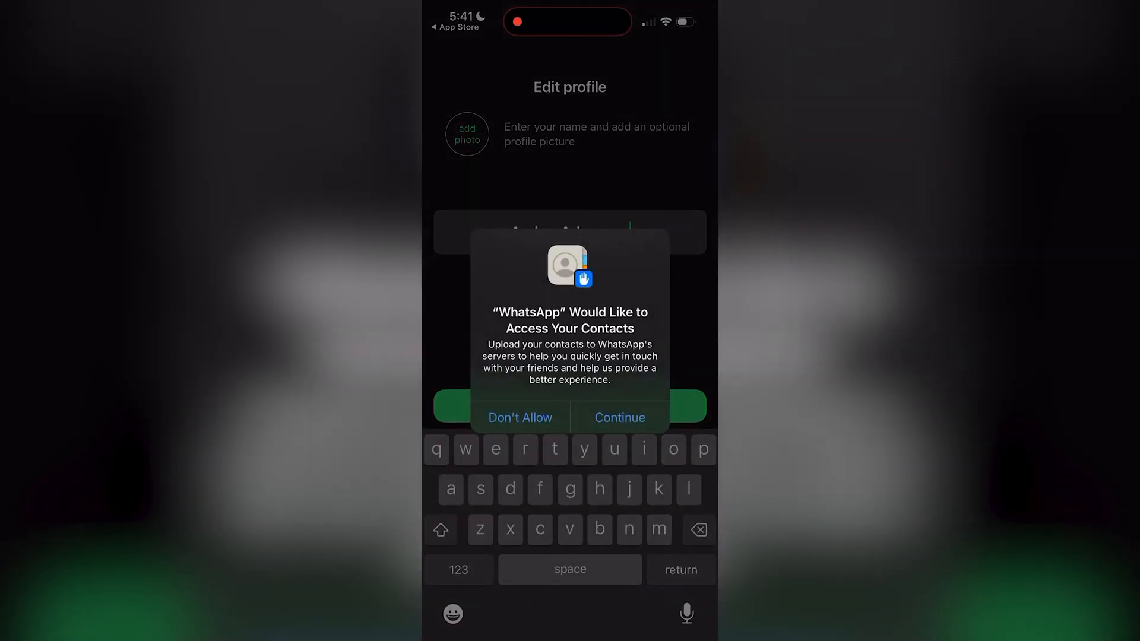
left_click(618, 417)
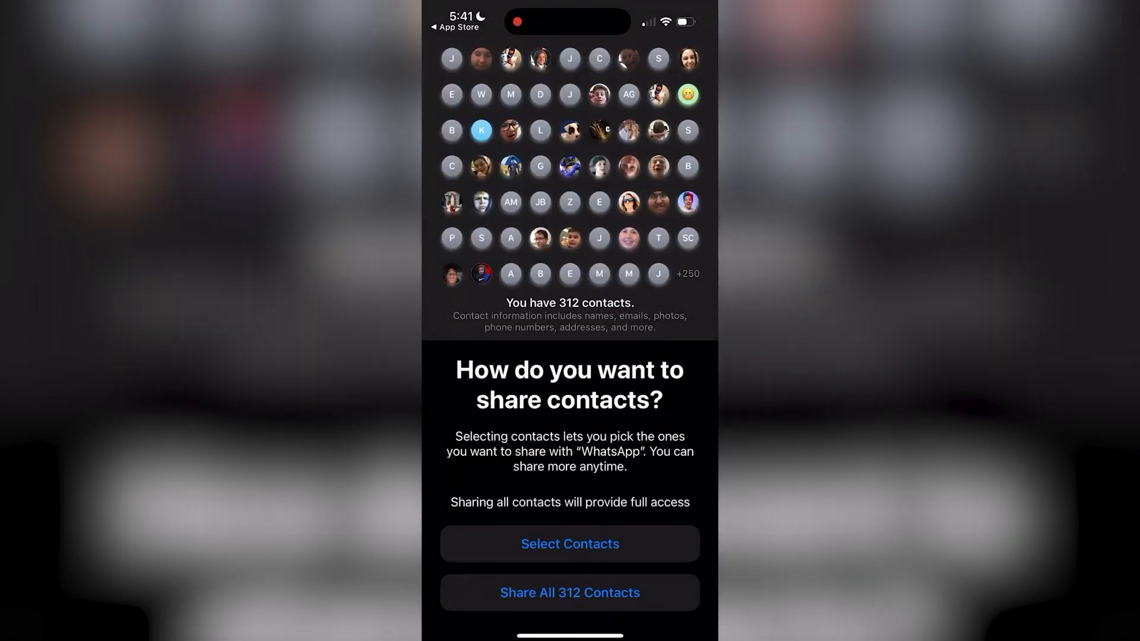